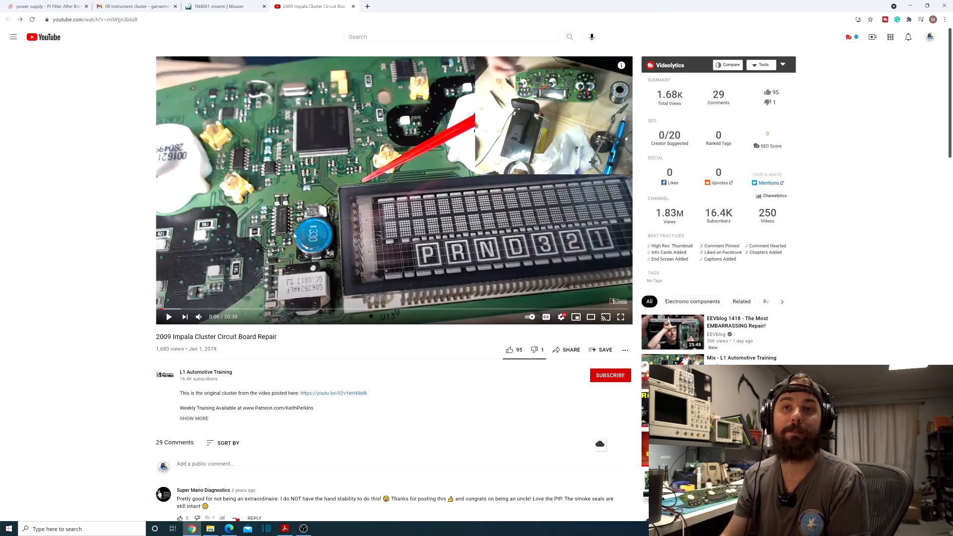
mouse_move(272, 288)
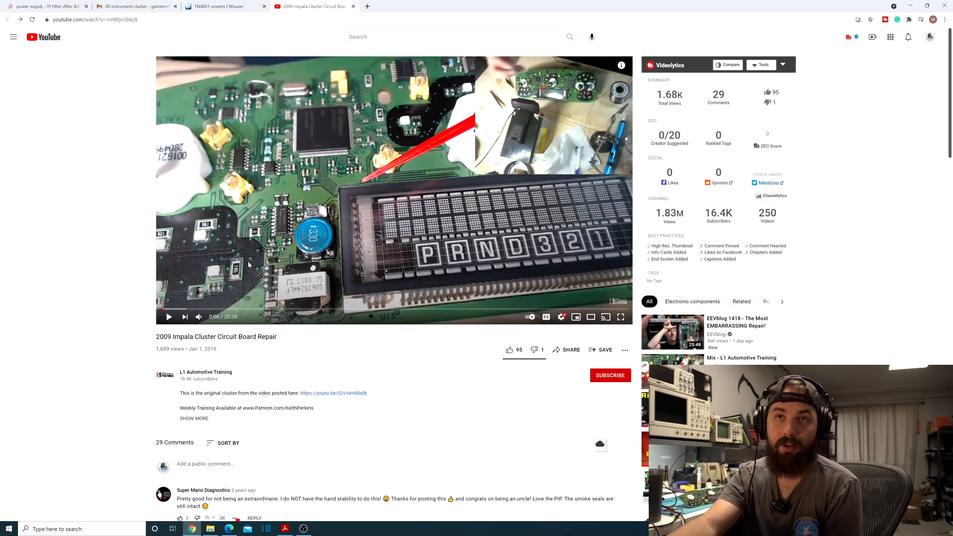
mouse_move(373, 266)
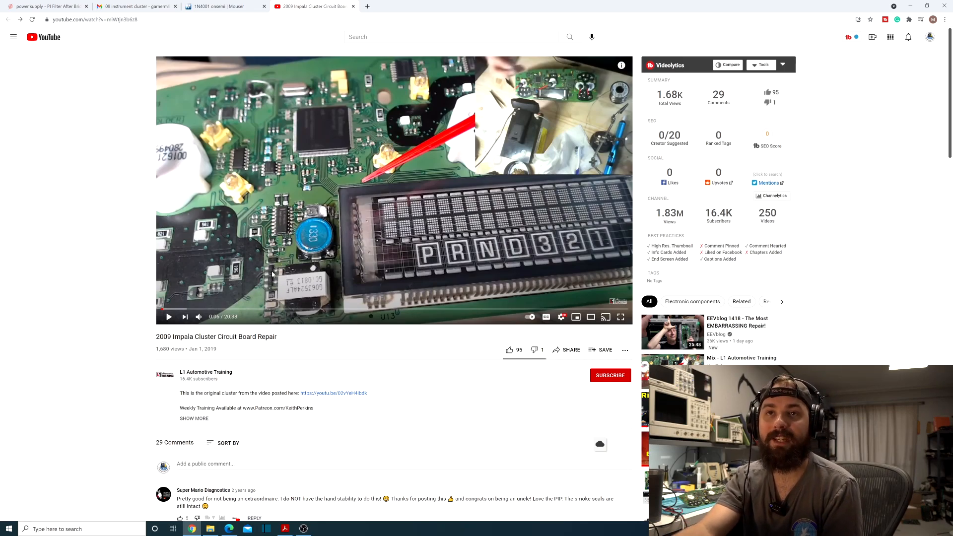
mouse_move(354, 241)
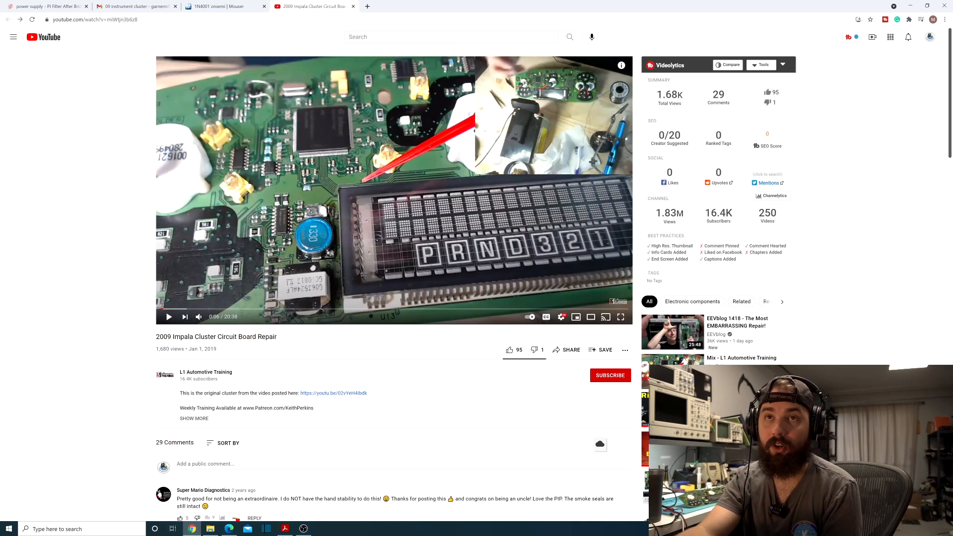
mouse_move(211, 128)
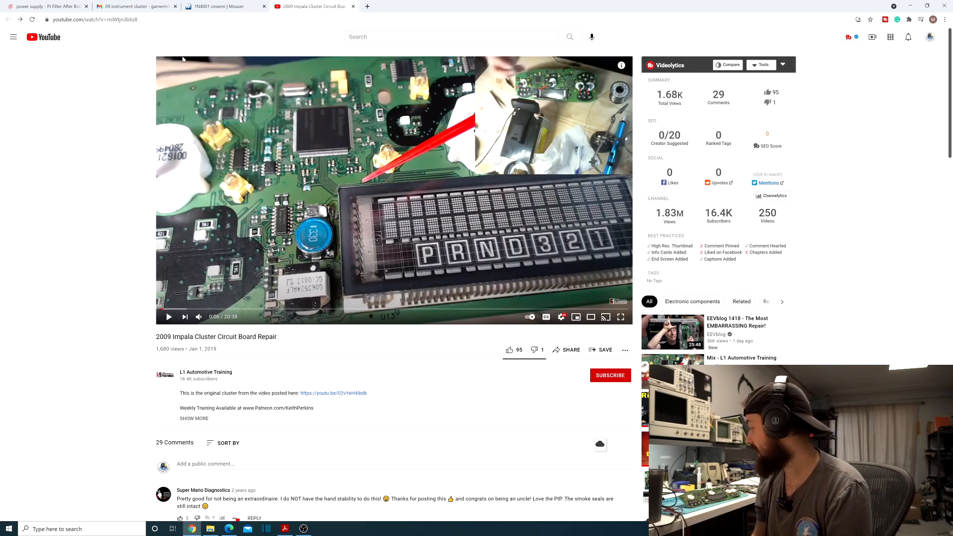
mouse_move(168, 317)
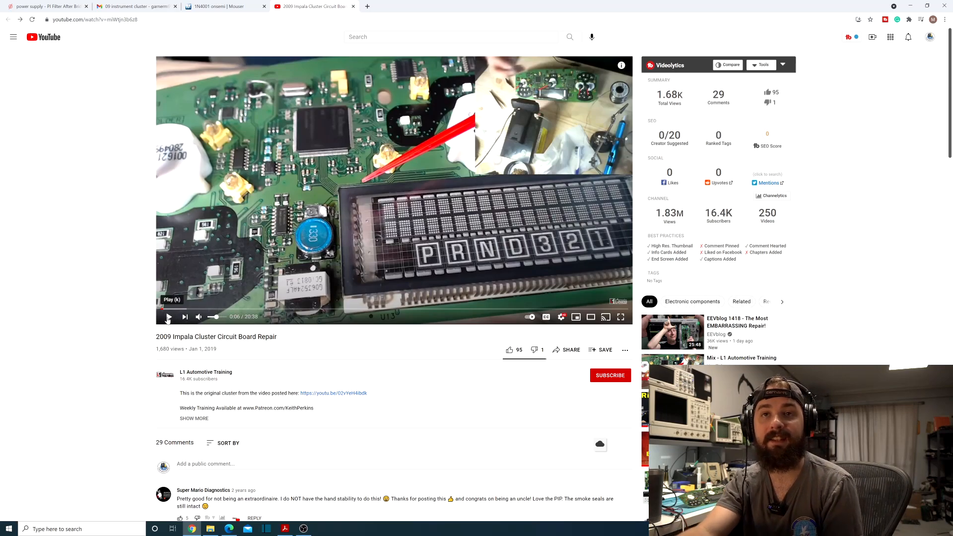
Play the Impala cluster repair video from 0:06 and pause it at 0:20
click(168, 316)
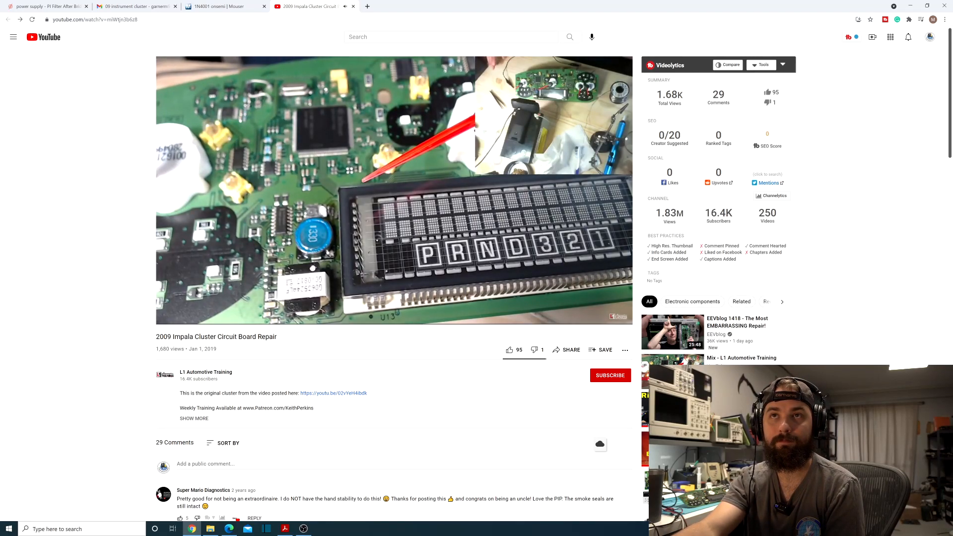
mouse_move(188, 349)
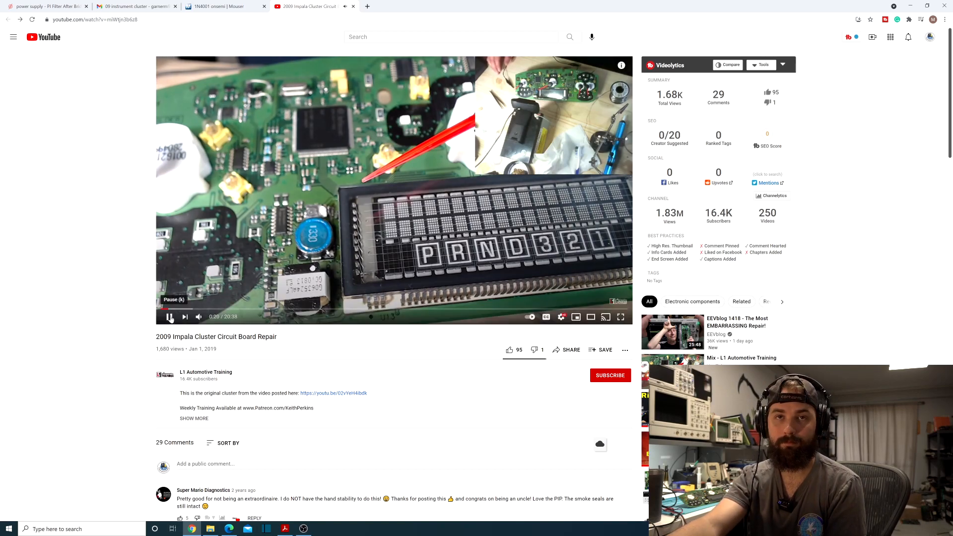
click(171, 317)
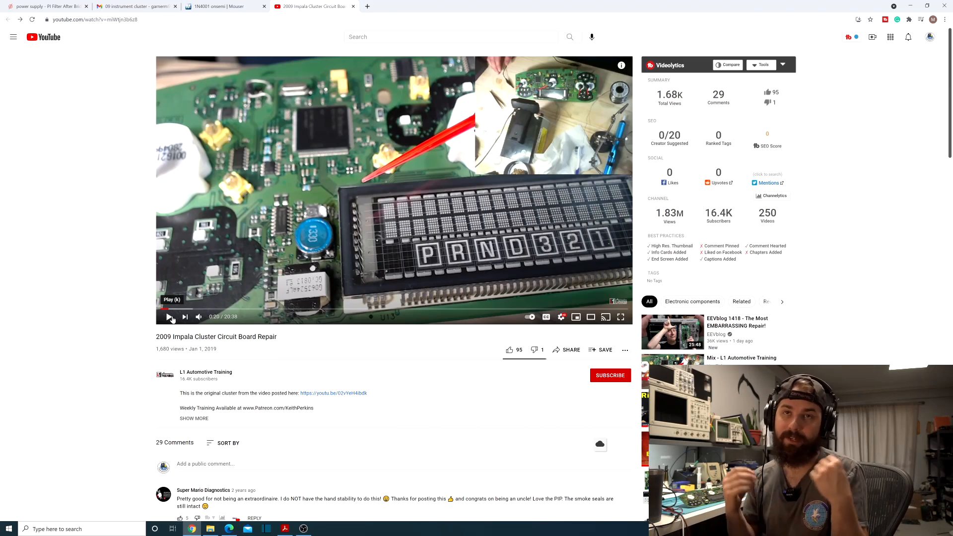
Resume the Impala repair video so it runs on to 0:43
click(170, 317)
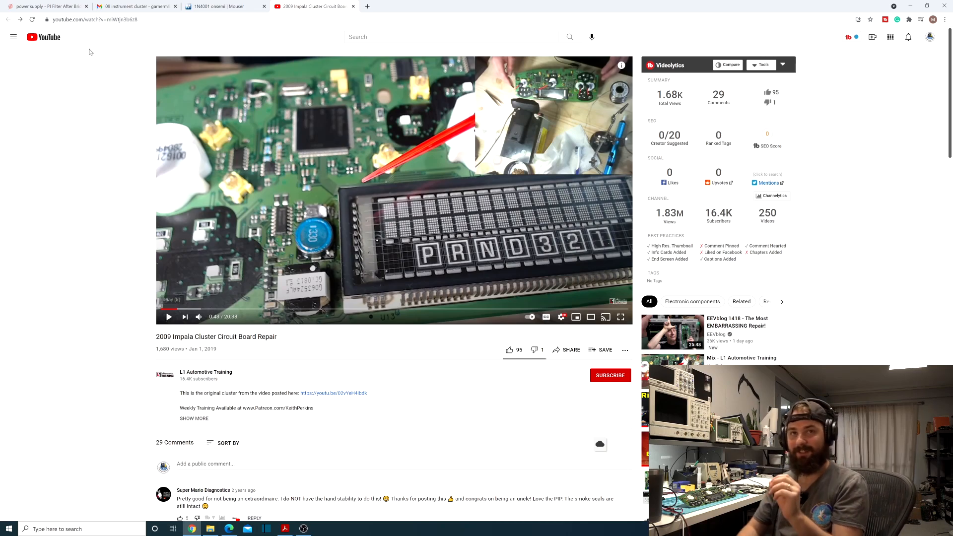
mouse_move(190, 308)
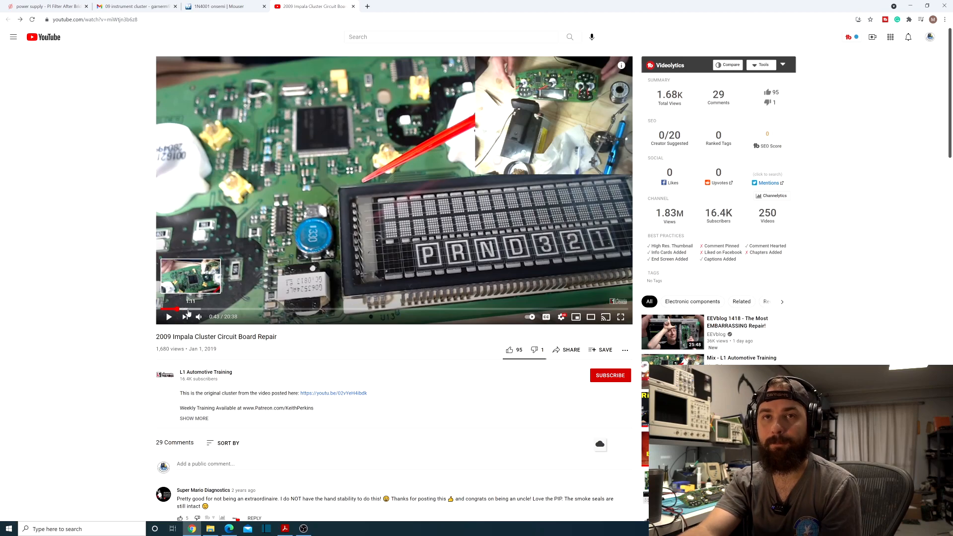
Seek the repair video ahead to 2:23, then play it on to 2:38
click(169, 317)
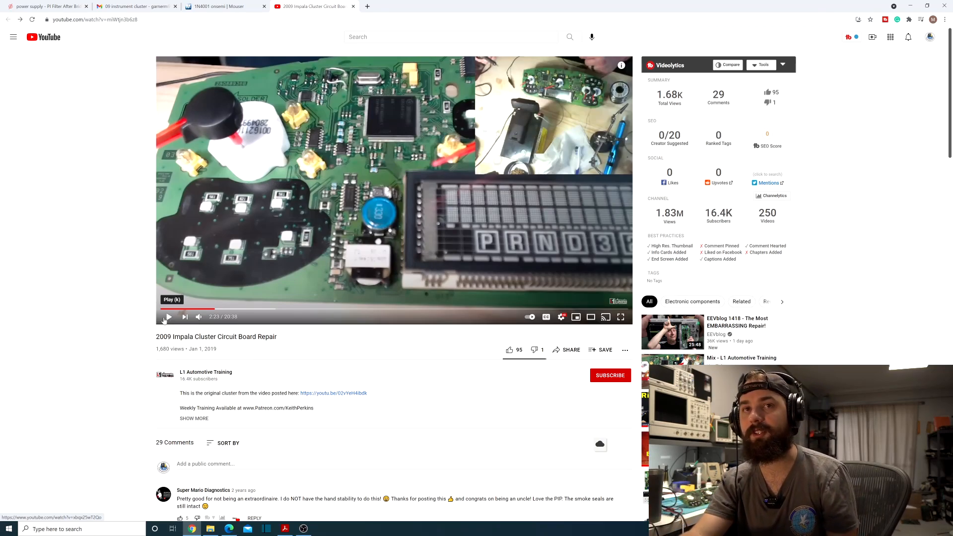
click(169, 316)
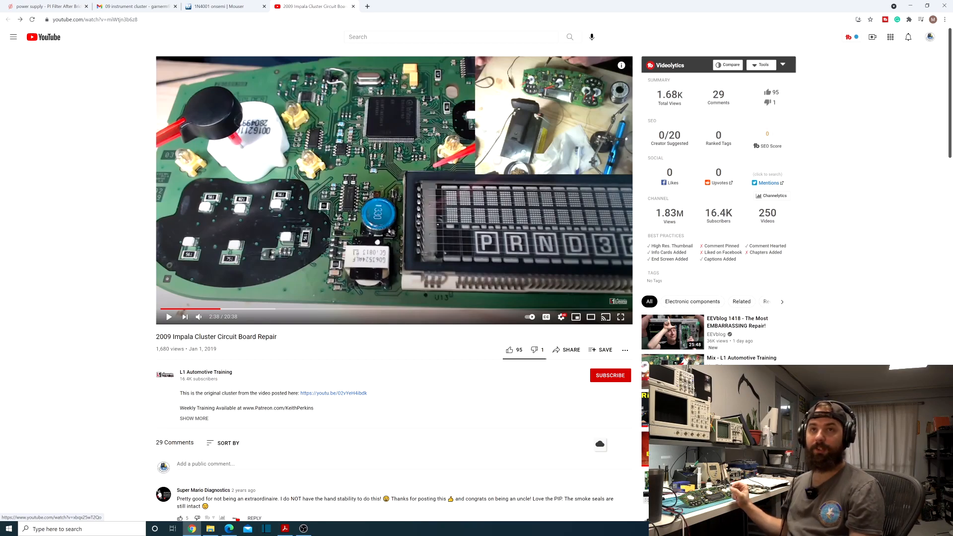
mouse_move(348, 309)
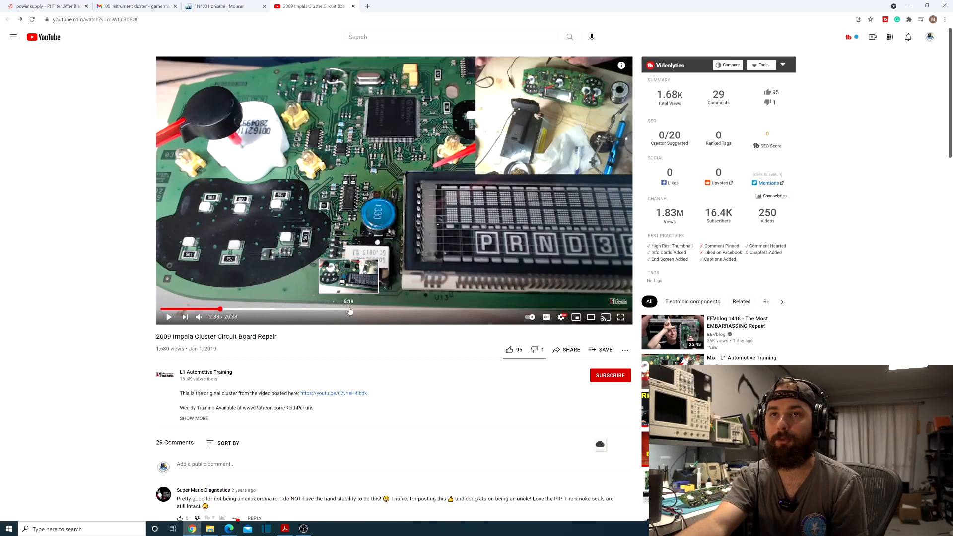
mouse_move(397, 309)
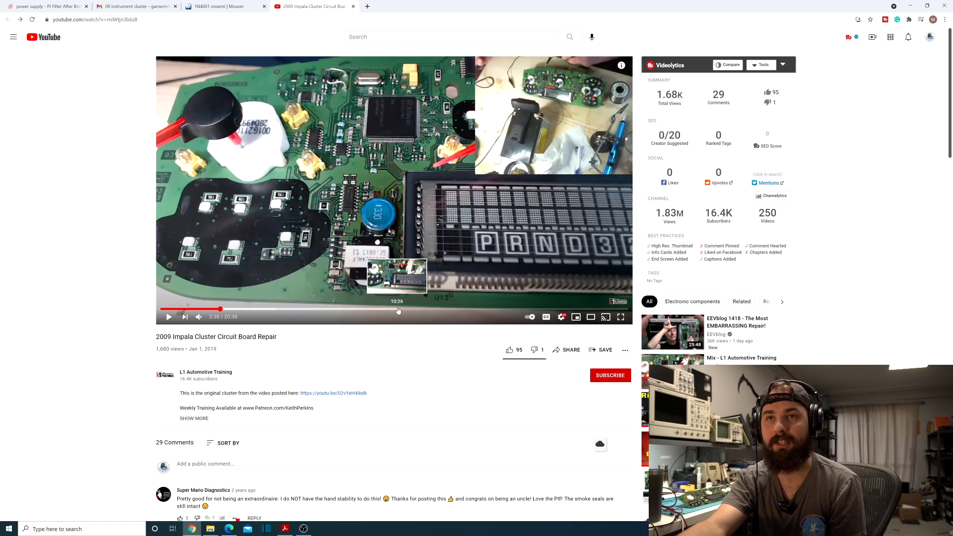
mouse_move(387, 310)
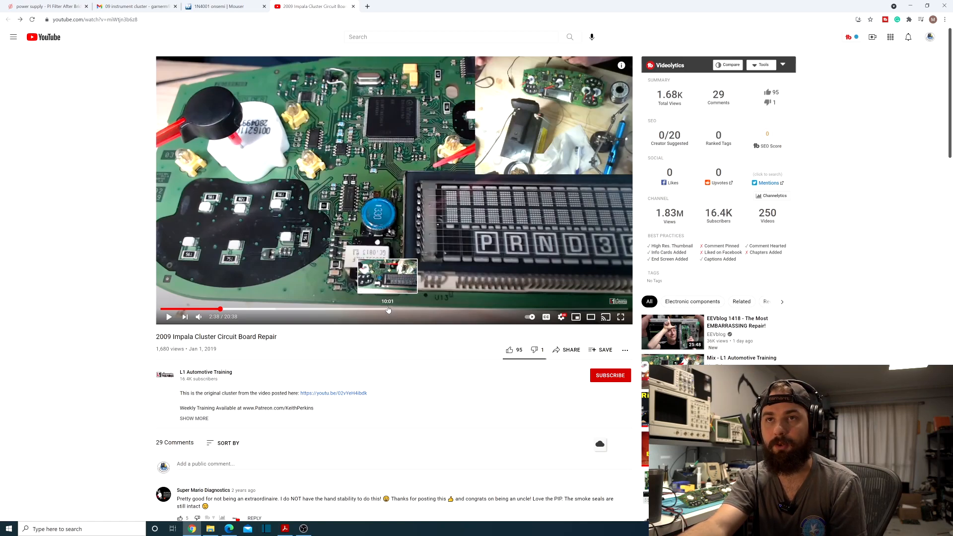
Jump the repair video to about 10:01 and pause it at 10:17
click(389, 308)
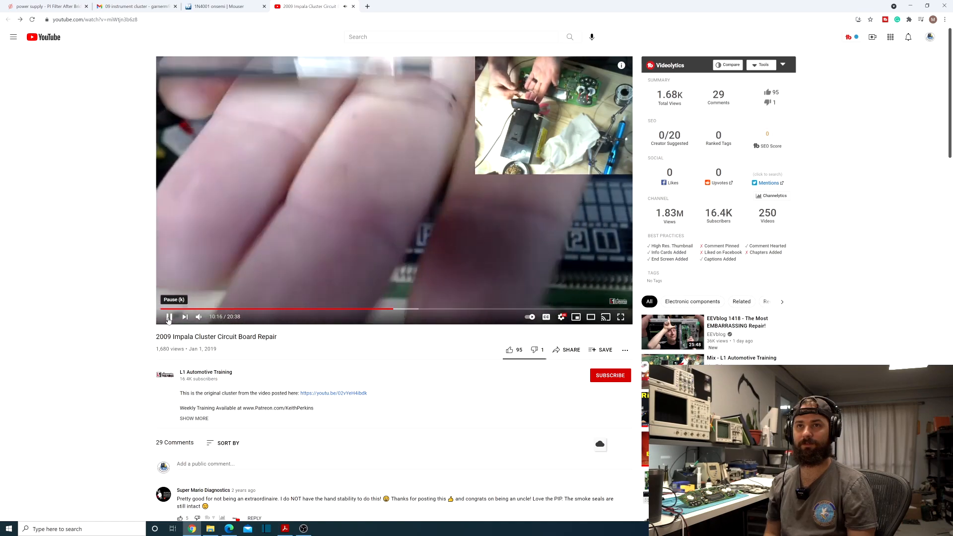
click(169, 316)
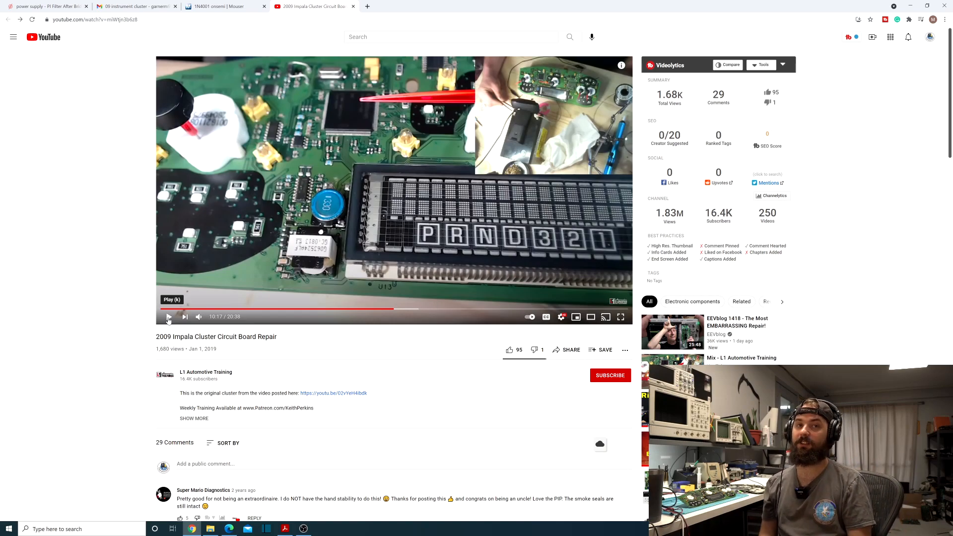
Show the Mouser 1N4001 onsemi rectifier page with its 50 V, 1 A specifications
click(219, 6)
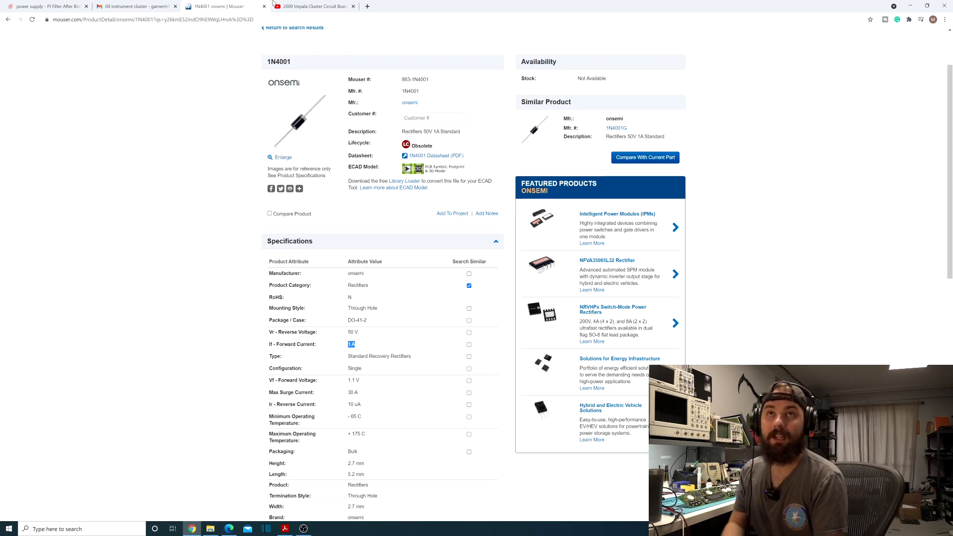
Return to the Impala repair video and pause it at 17:25 on TRACTION CONTROL OFF
click(313, 6)
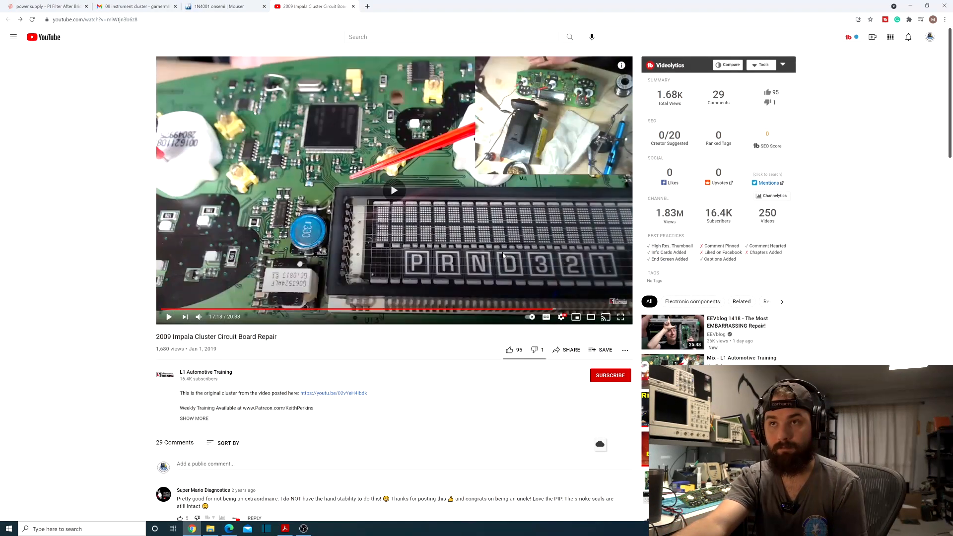
click(393, 191)
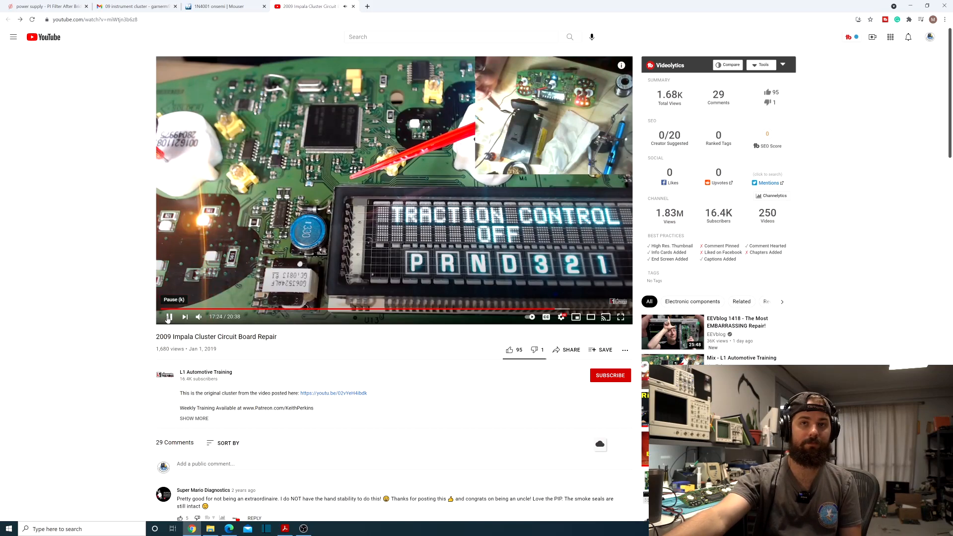
click(169, 316)
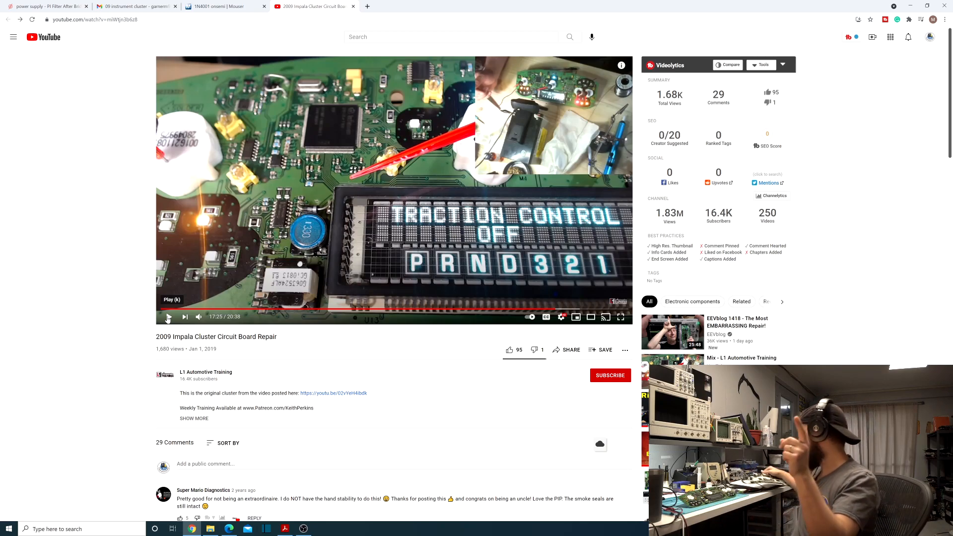
Bring up the cluster schematic PDF in Acrobat and scroll past side 1 drawings
click(284, 528)
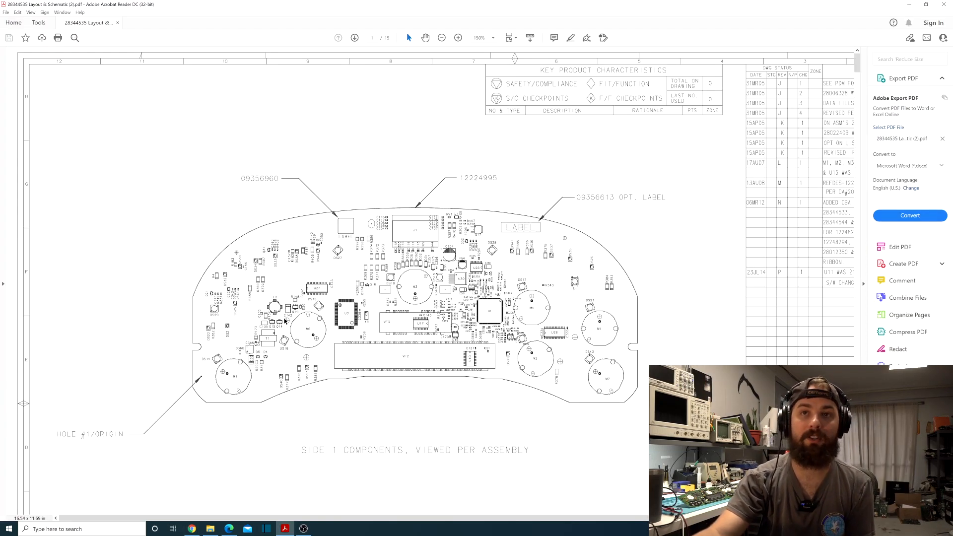
mouse_move(291, 319)
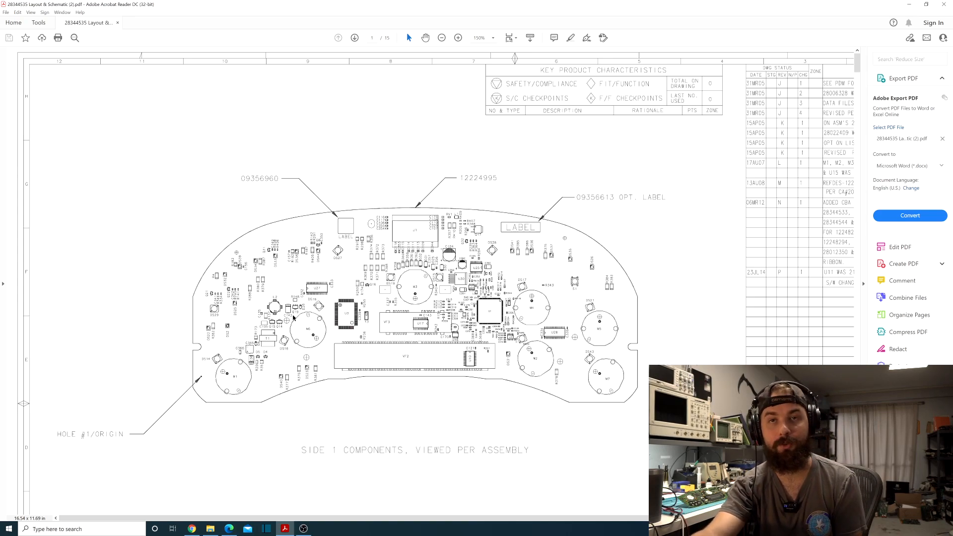
scroll(down, 3)
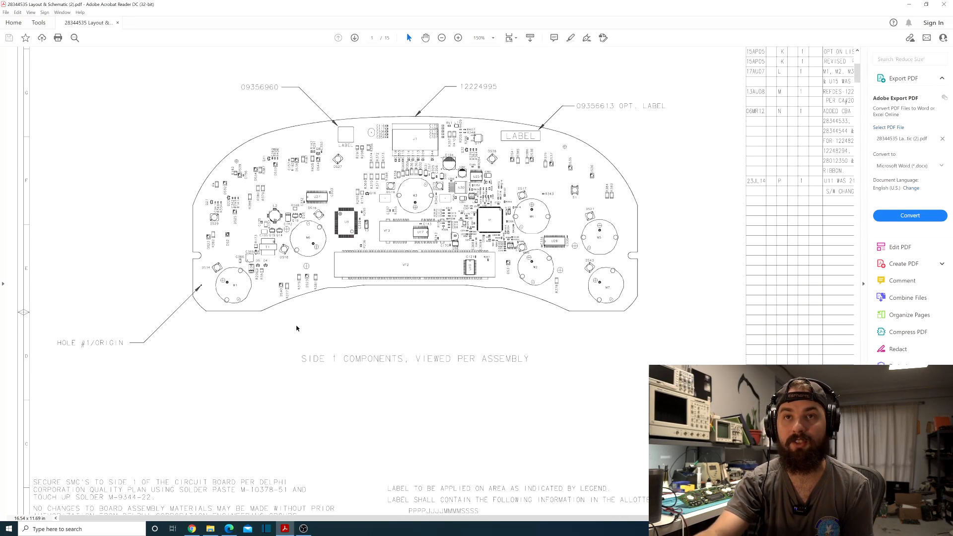
scroll(down, 3)
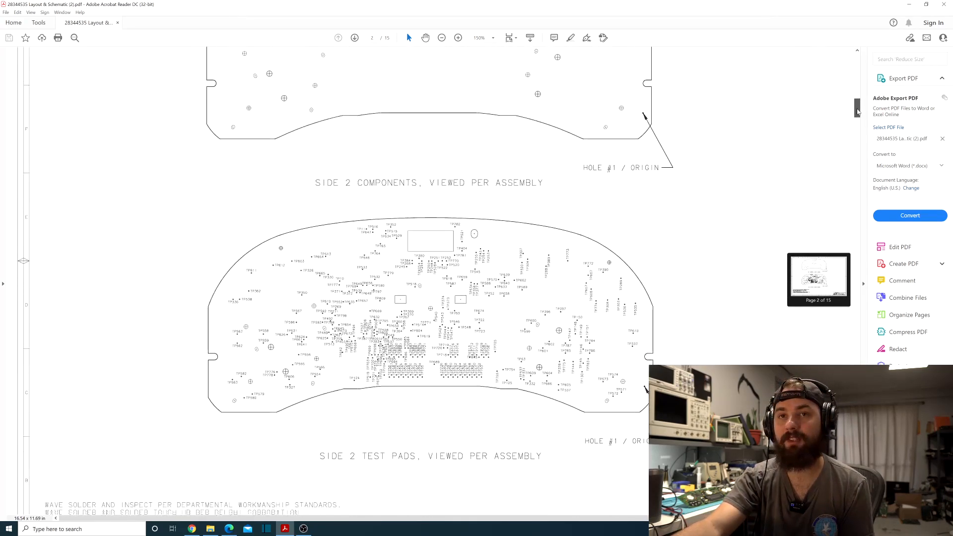
scroll(down, 3)
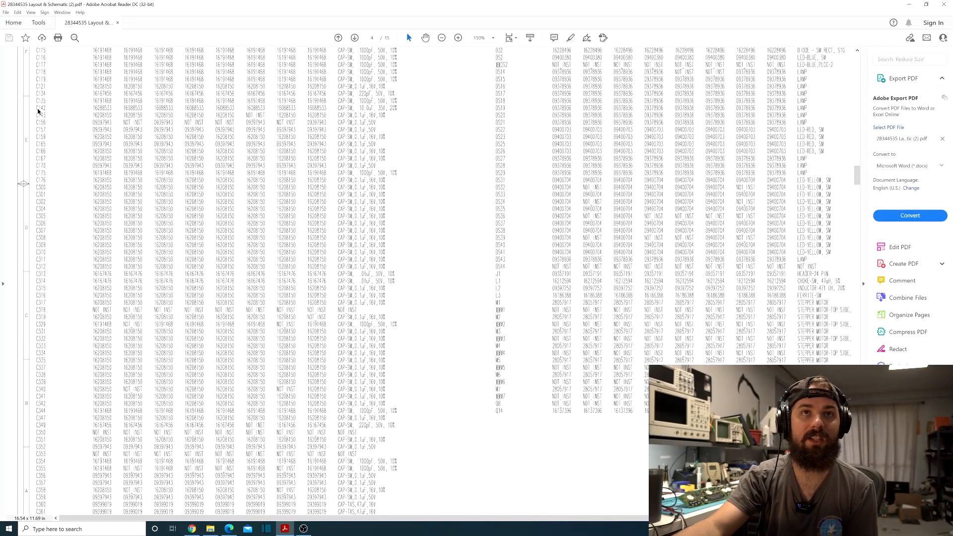
mouse_move(349, 108)
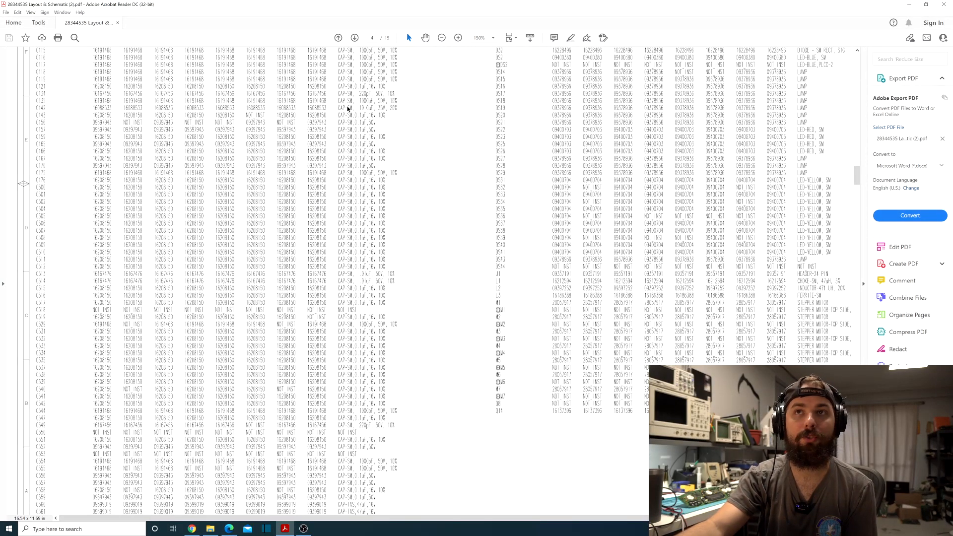
mouse_move(347, 109)
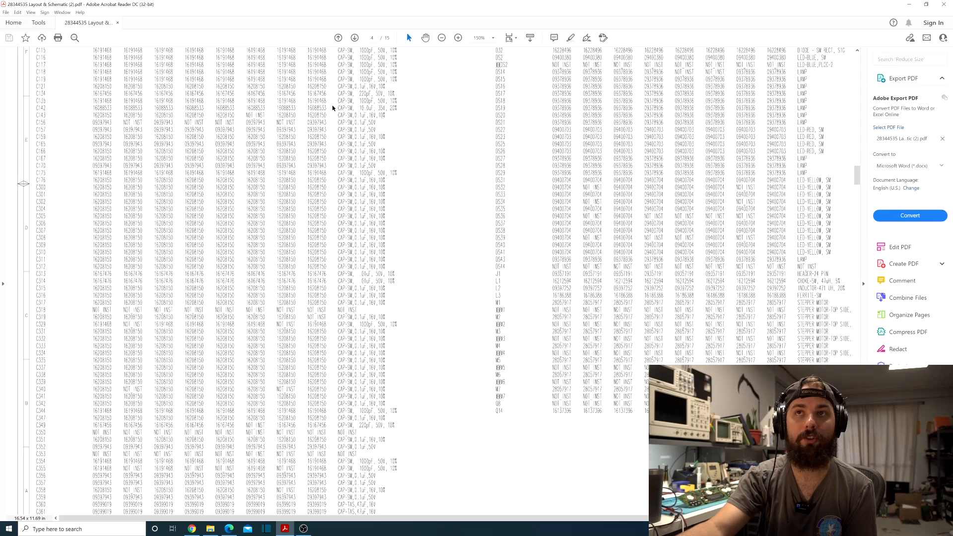
mouse_move(363, 112)
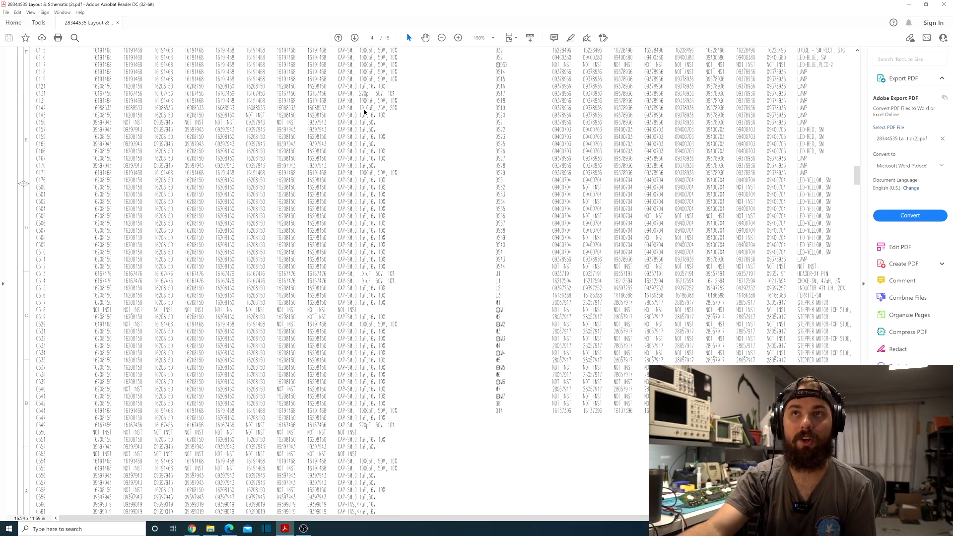
mouse_move(392, 111)
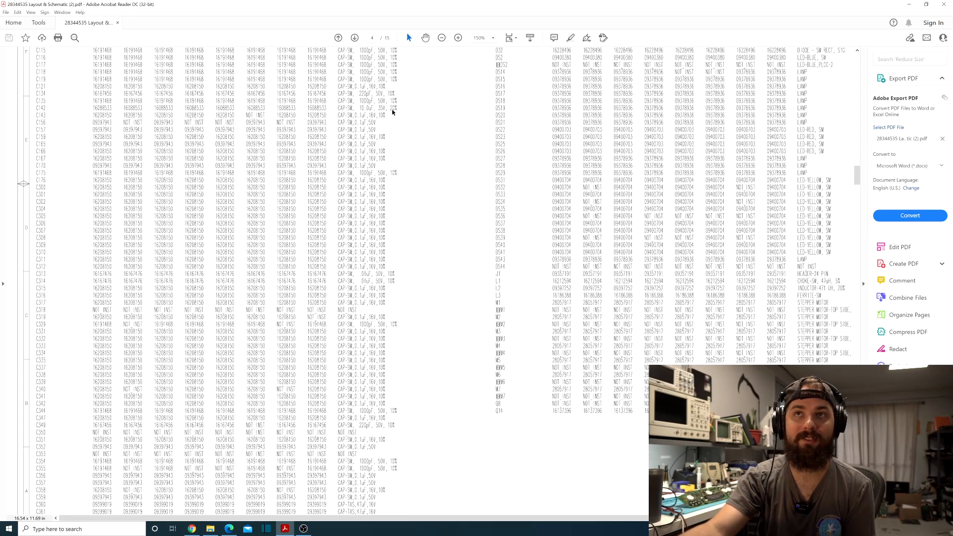
mouse_move(861, 178)
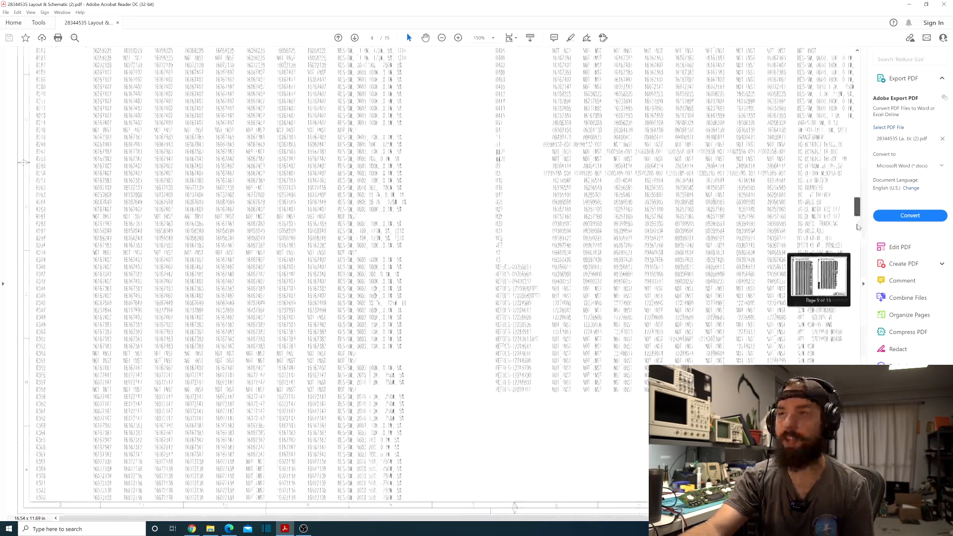
Scroll past page 4's C142 parts-list row onto page 7's part-number tables
scroll(down, 3)
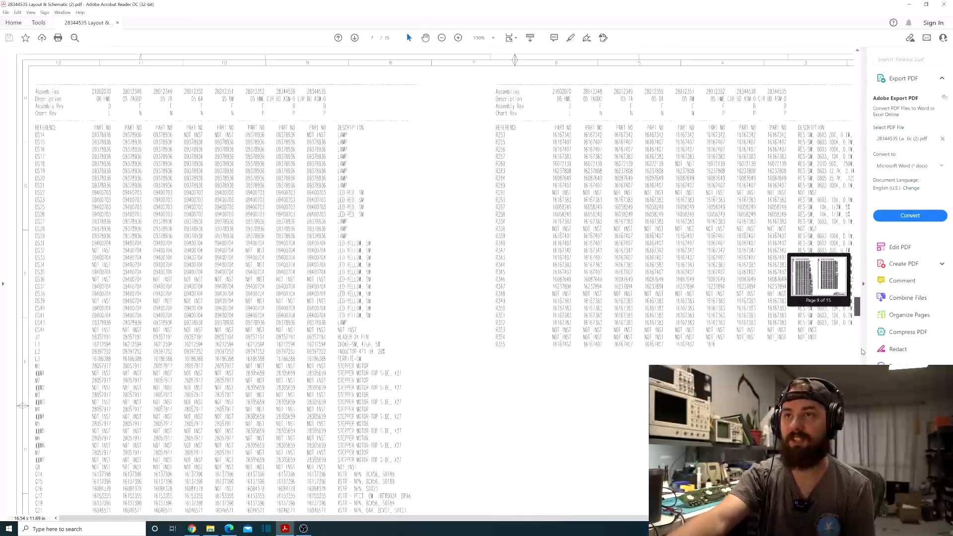
Search the PDF for 'c142' to reach the page 14 schematic drawing
key(ctrl+f)
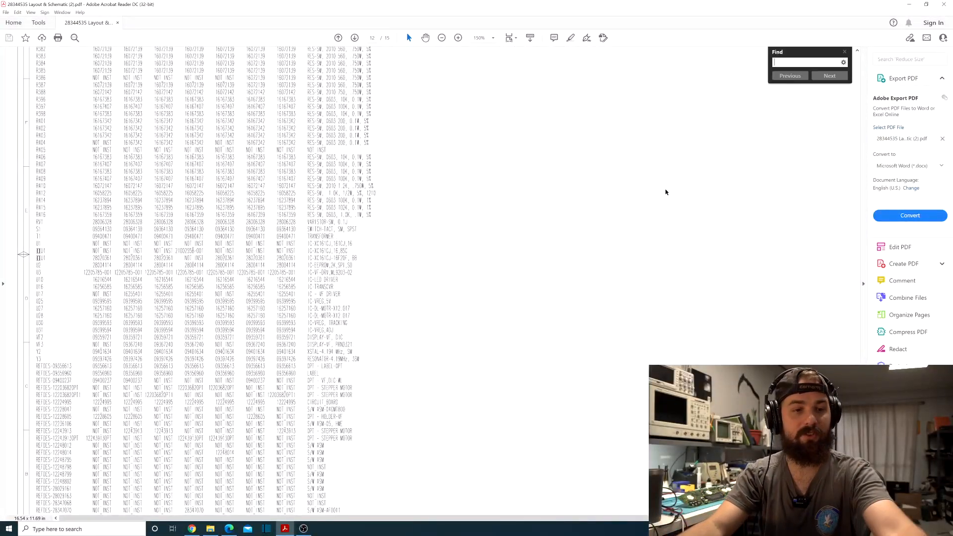
text(c142)
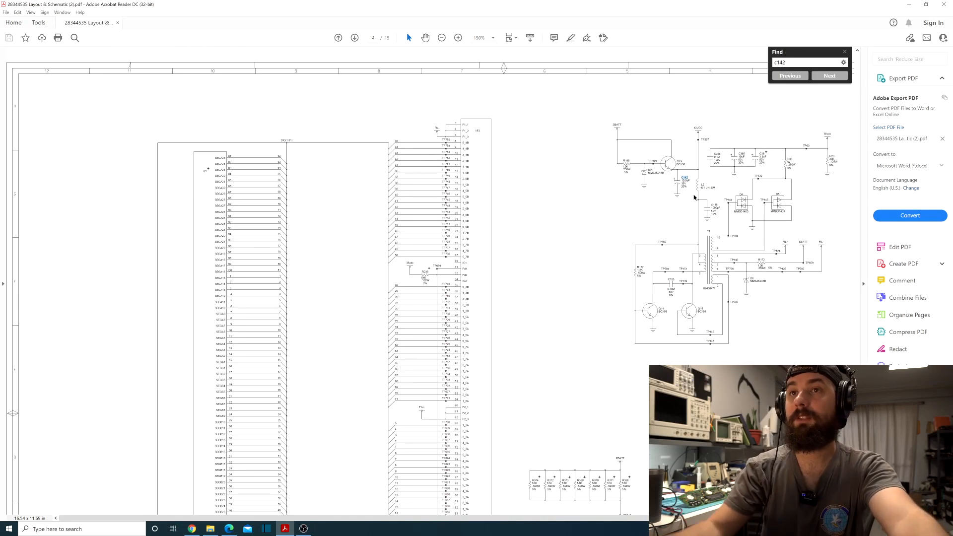
mouse_move(640, 152)
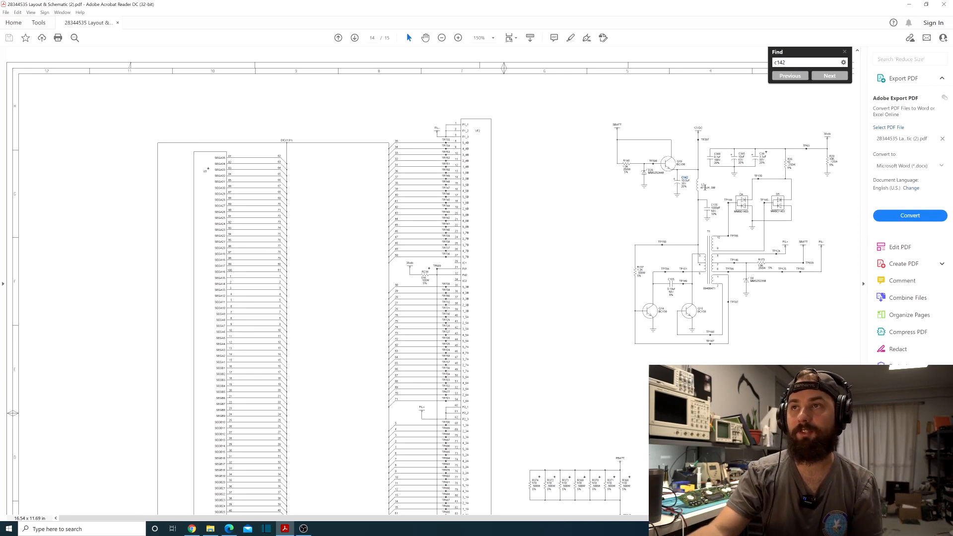
mouse_move(659, 188)
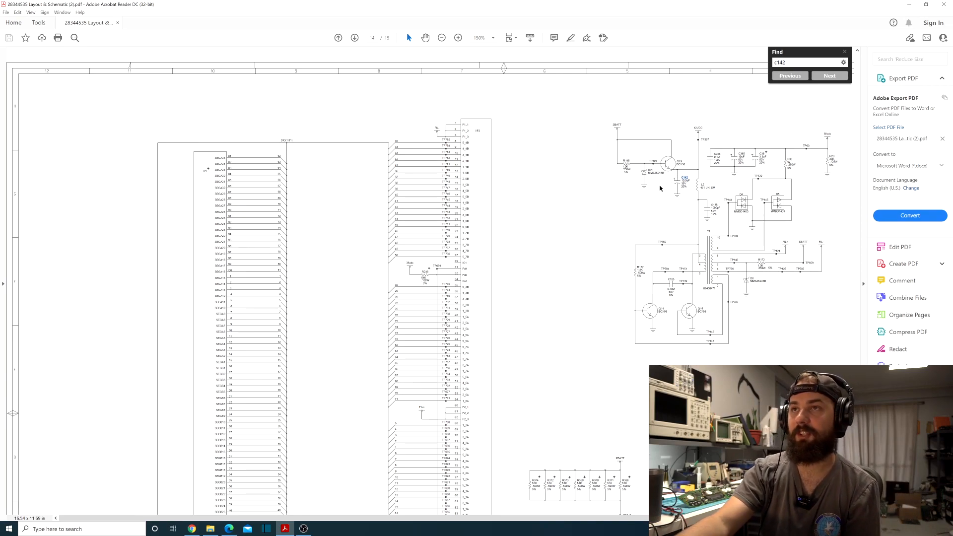
mouse_move(614, 170)
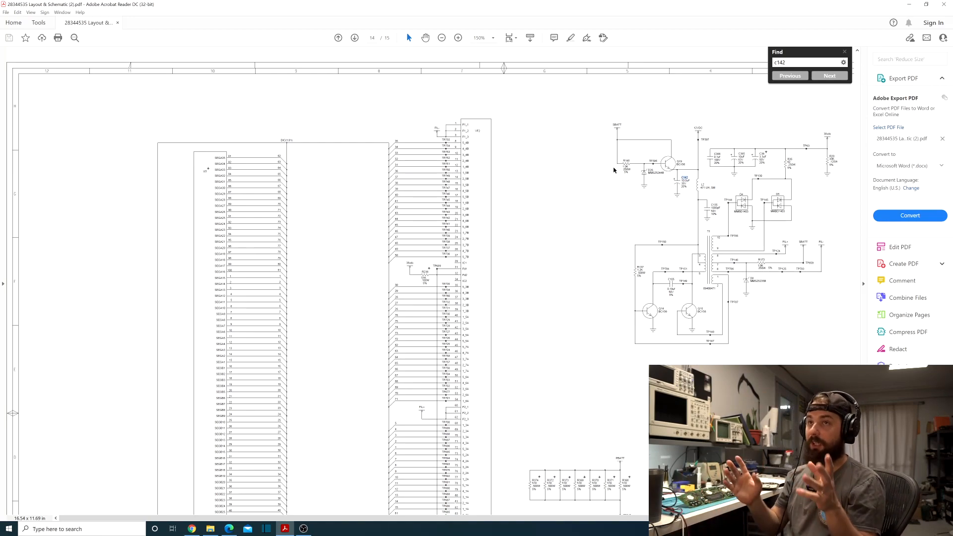
mouse_move(706, 209)
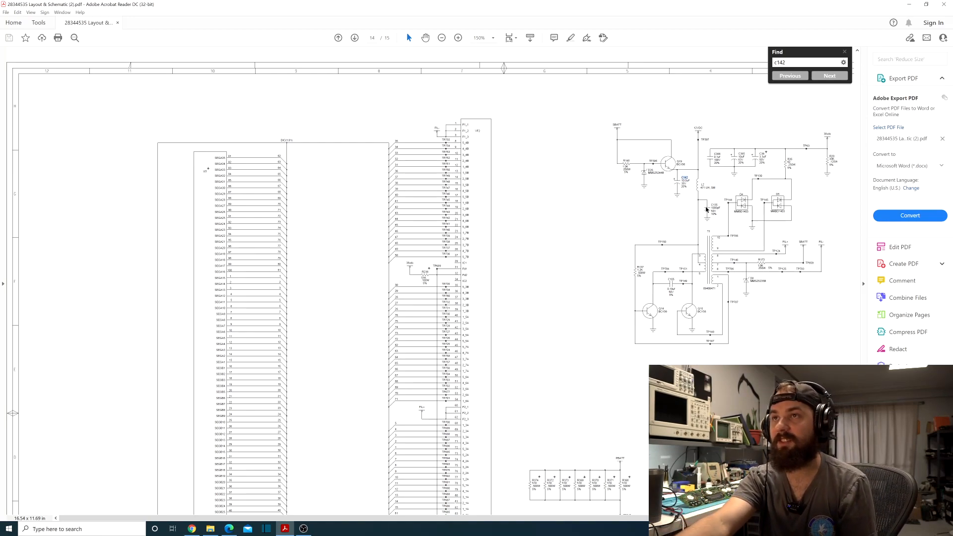